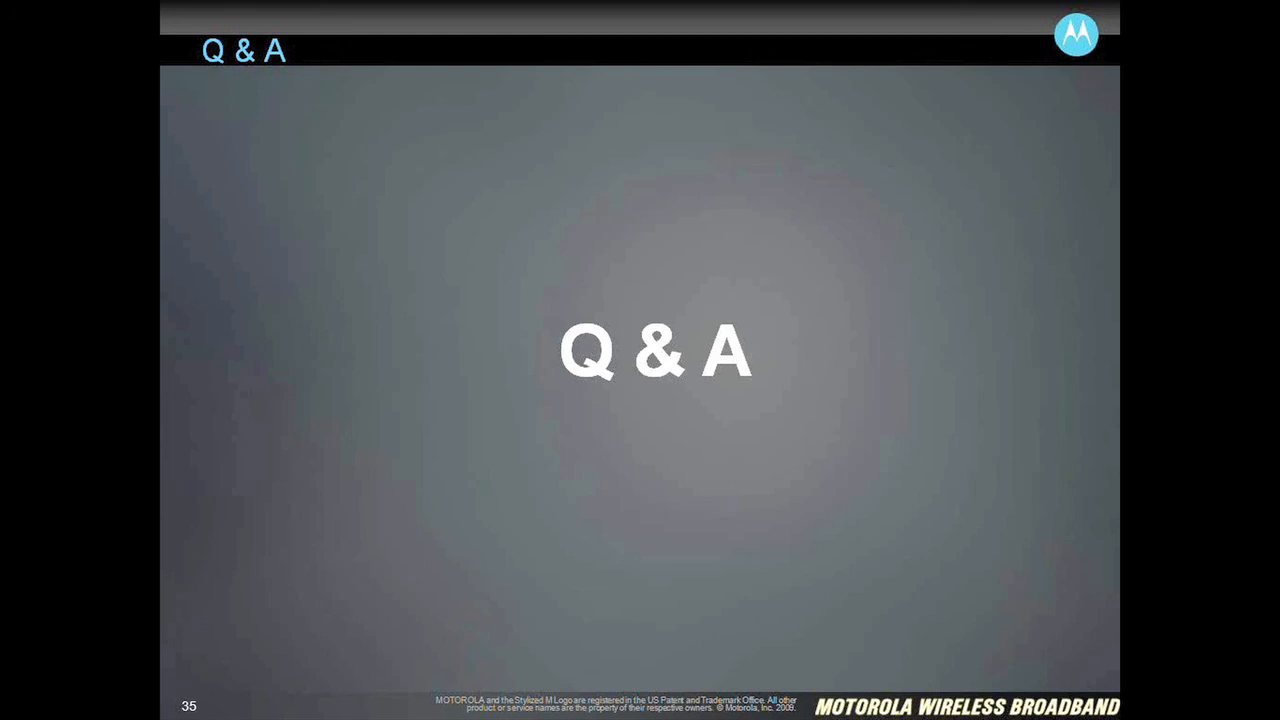
pyautogui.press('Right')
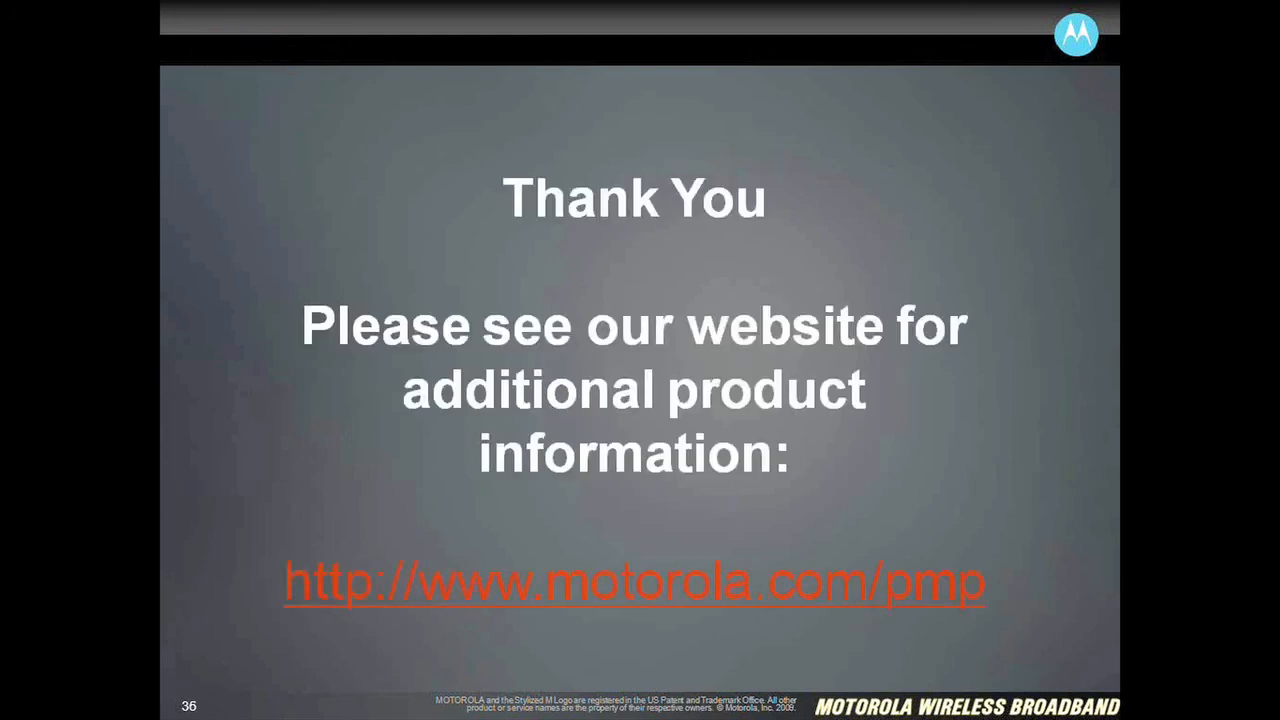